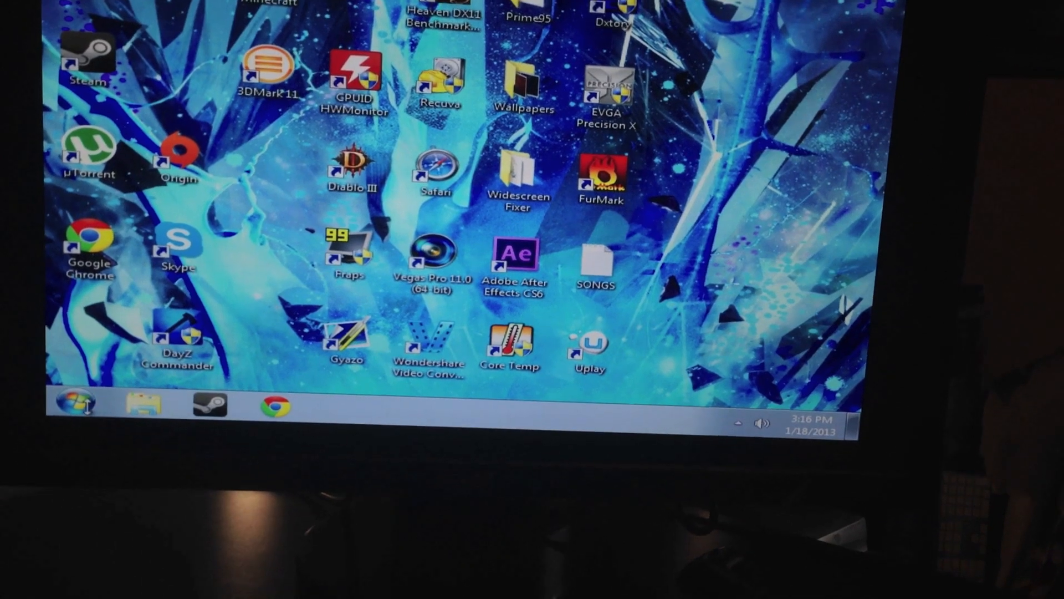
# - Launch NVIDIA Control Panel by searching 'nvid' from the Start menu
pyautogui.click(75, 405)
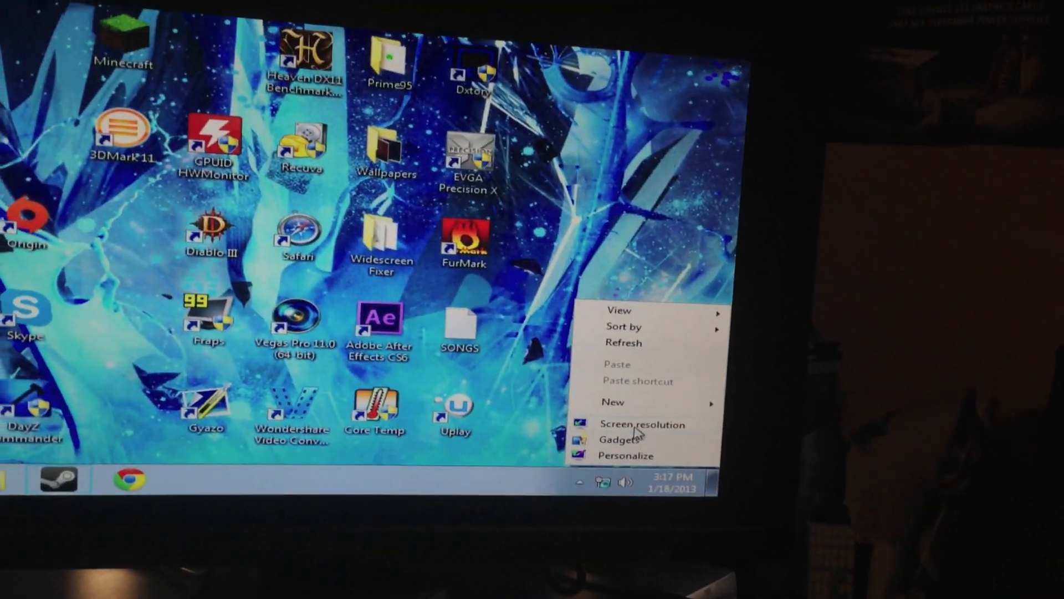
pyautogui.click(641, 424)
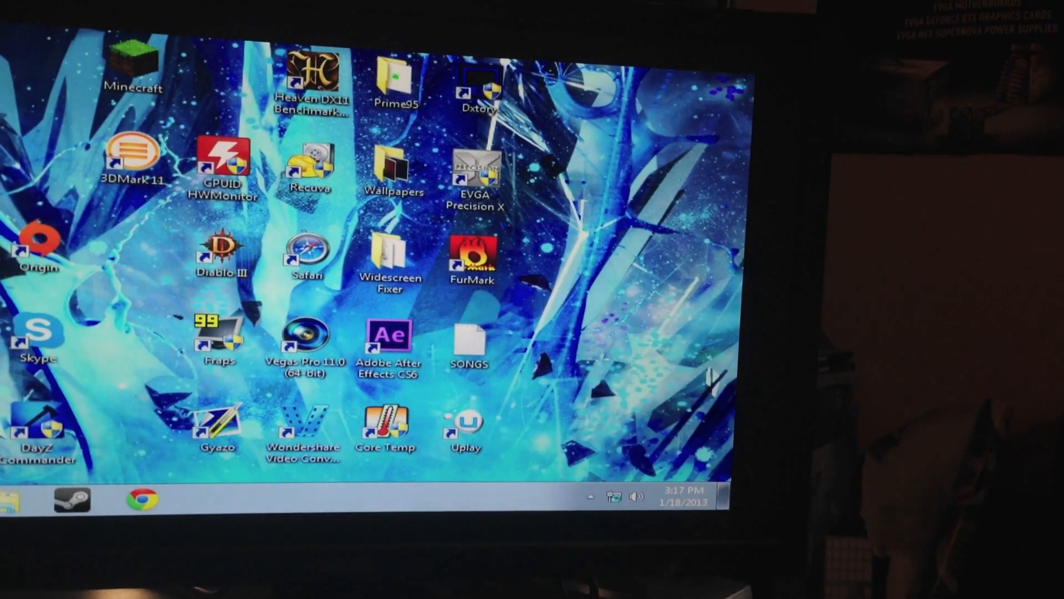
pyautogui.click(72, 503)
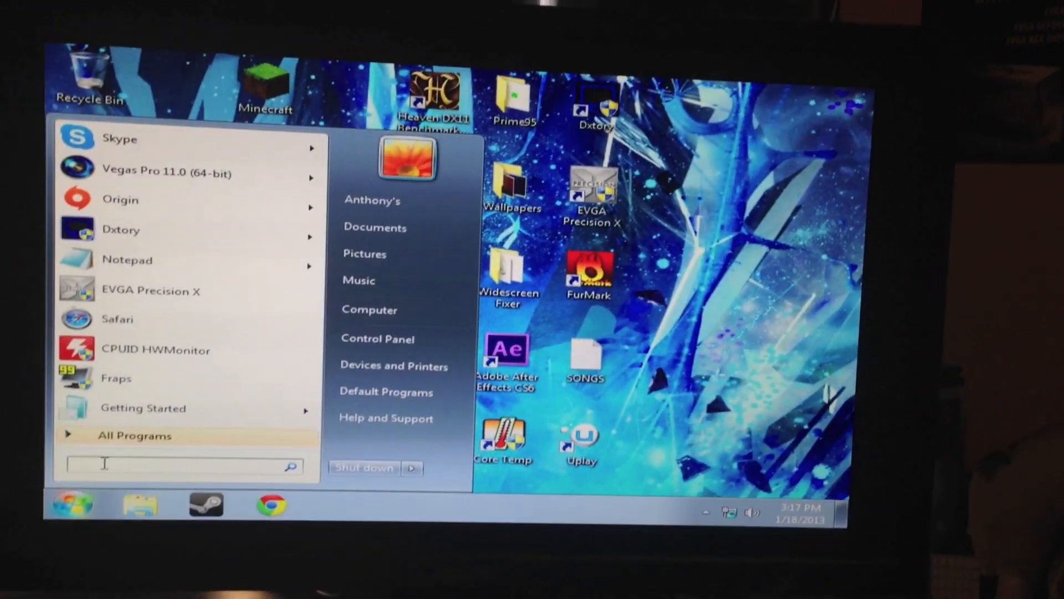
pyautogui.write('nvi')
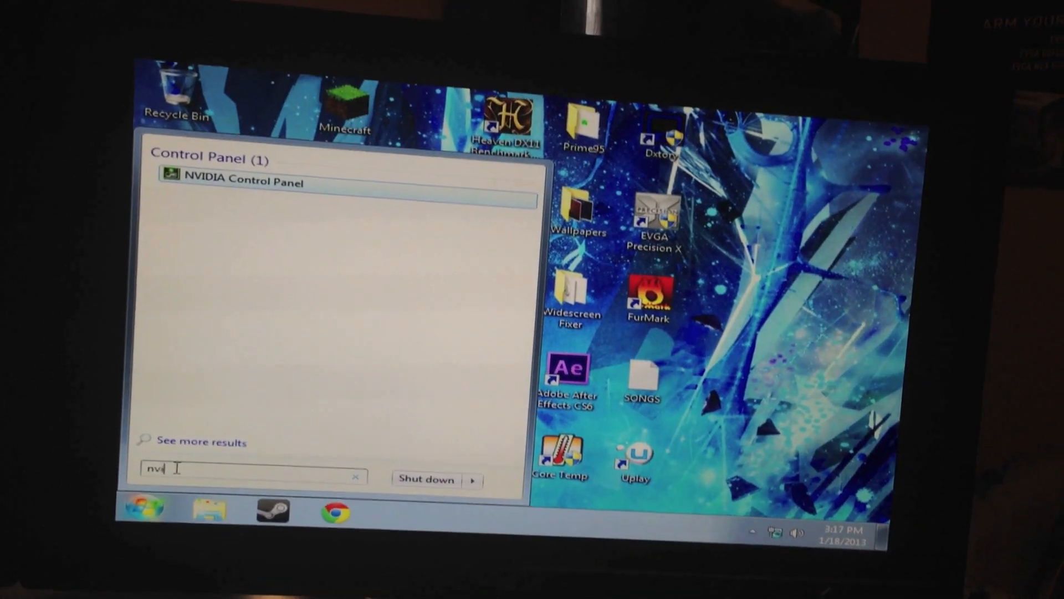
pyautogui.write('d')
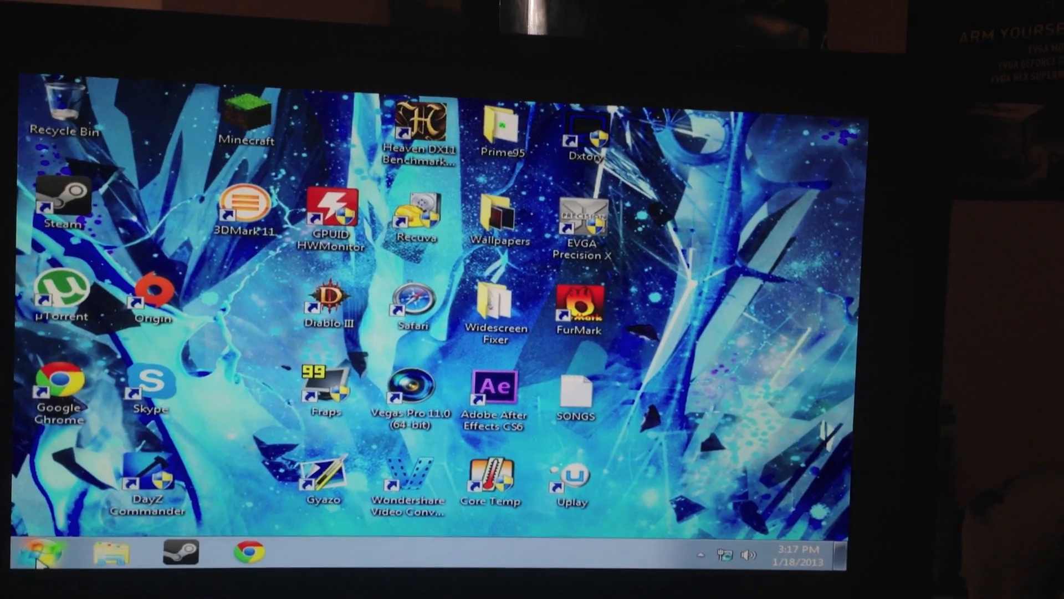
pyautogui.click(39, 551)
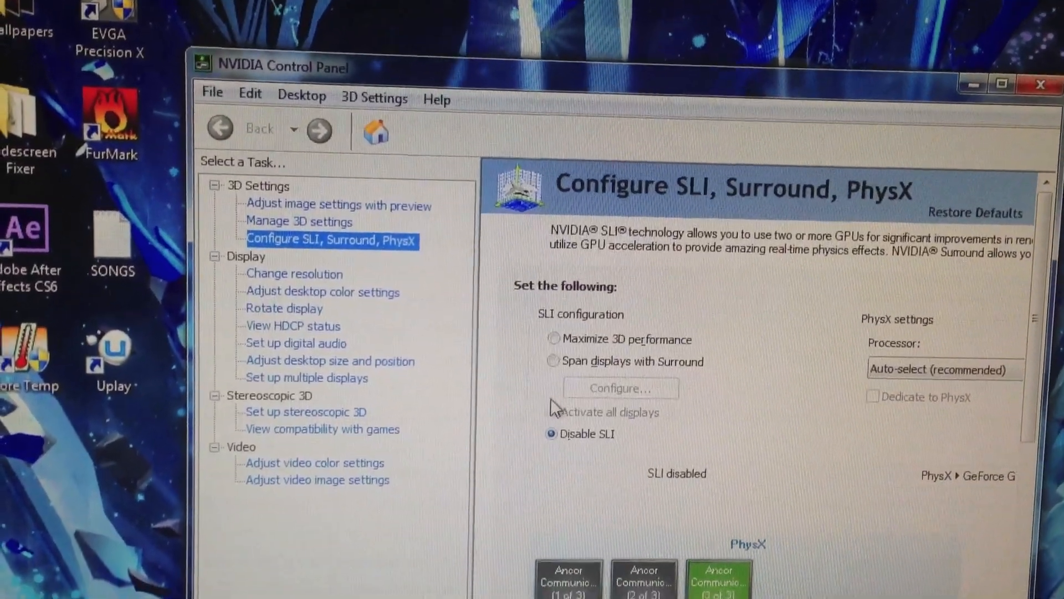
# - Select Span displays with Surround, configure it, and apply the Surround changes
pyautogui.click(554, 374)
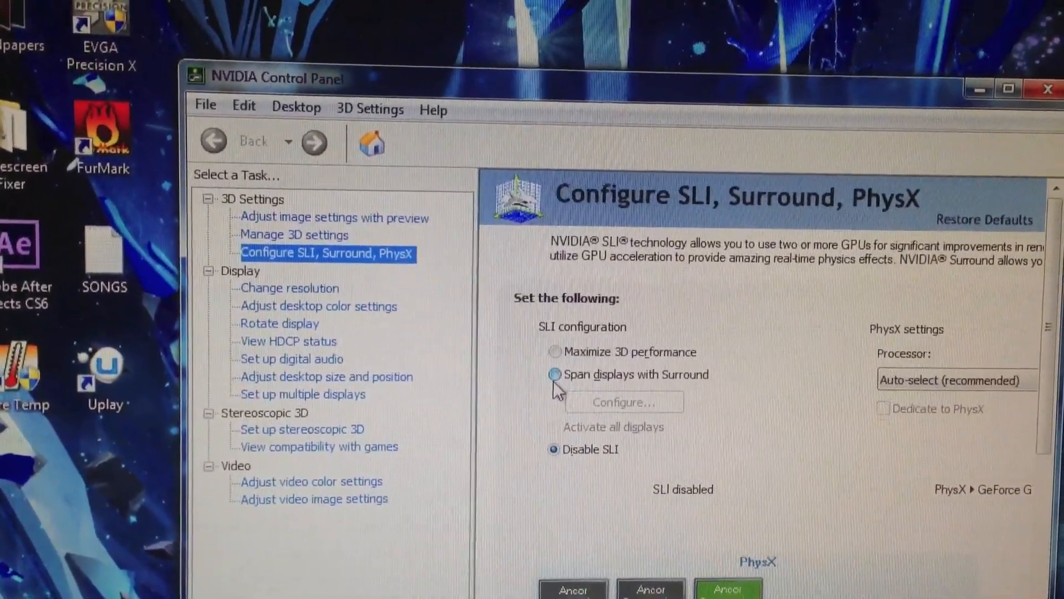
pyautogui.click(554, 374)
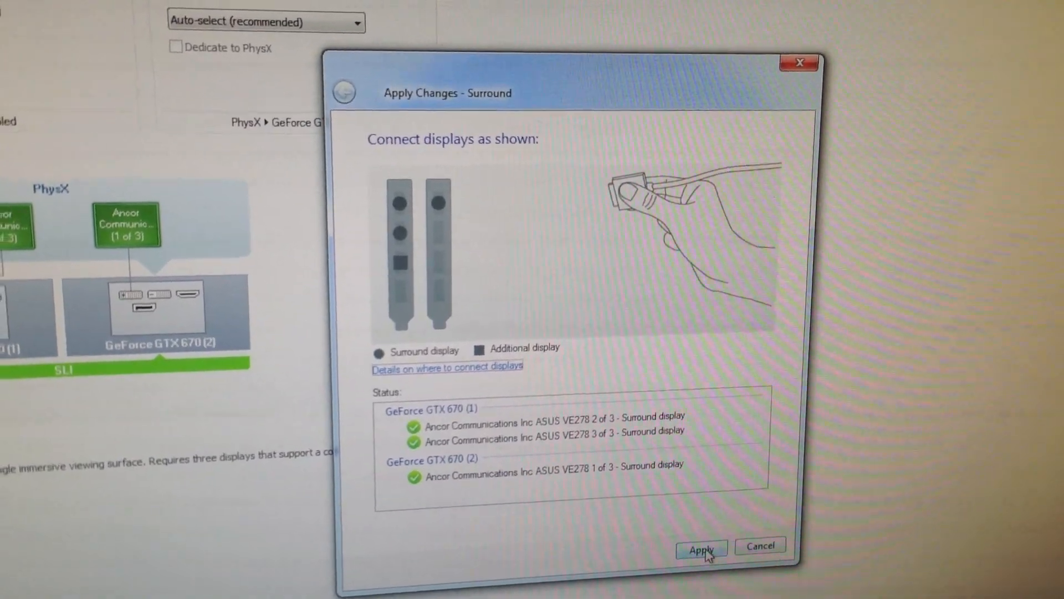
pyautogui.click(701, 549)
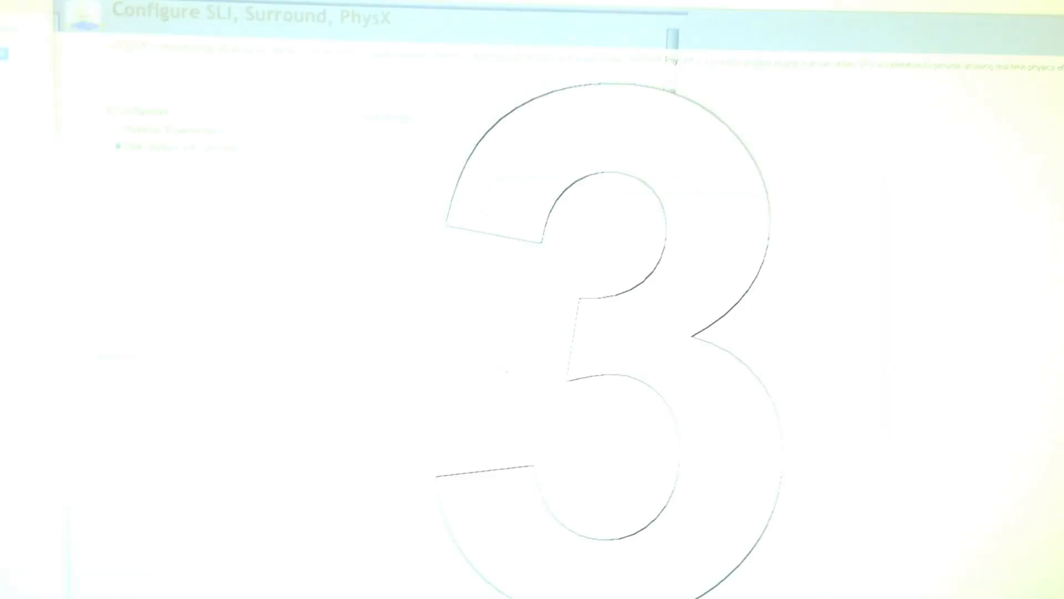